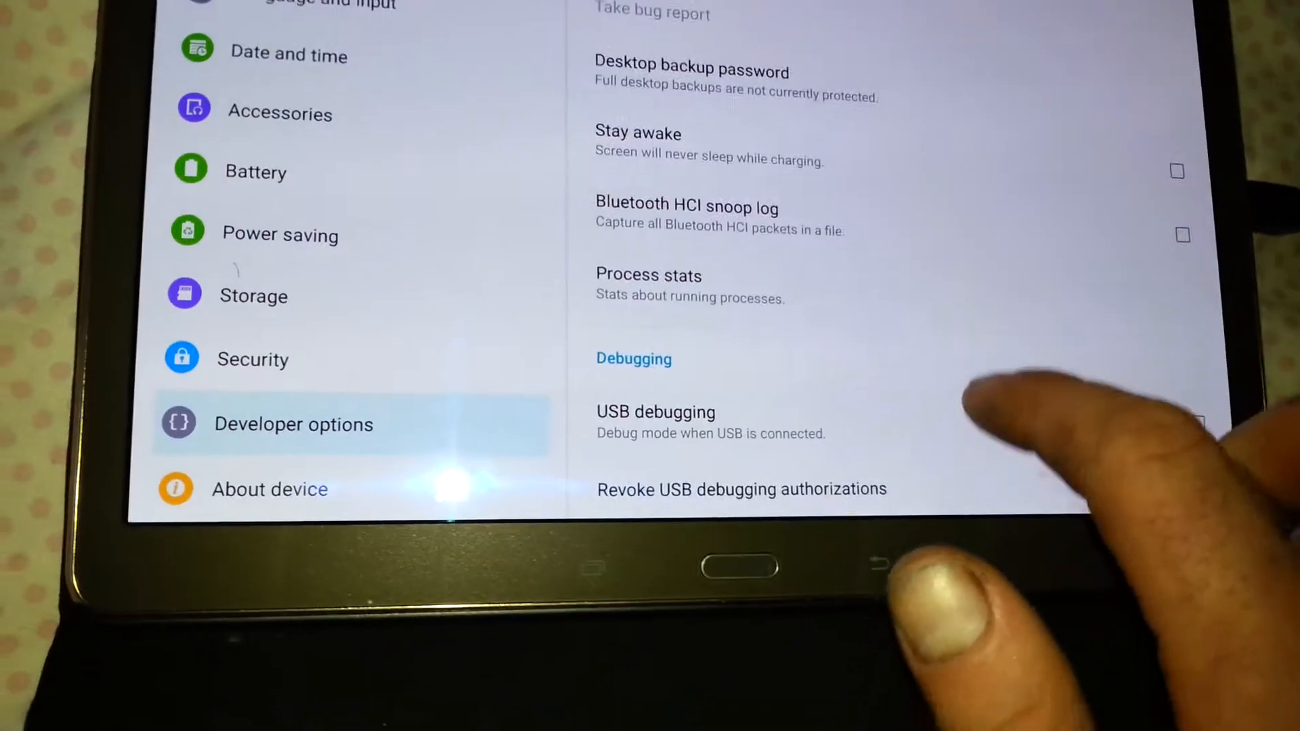
scroll("down", 3)
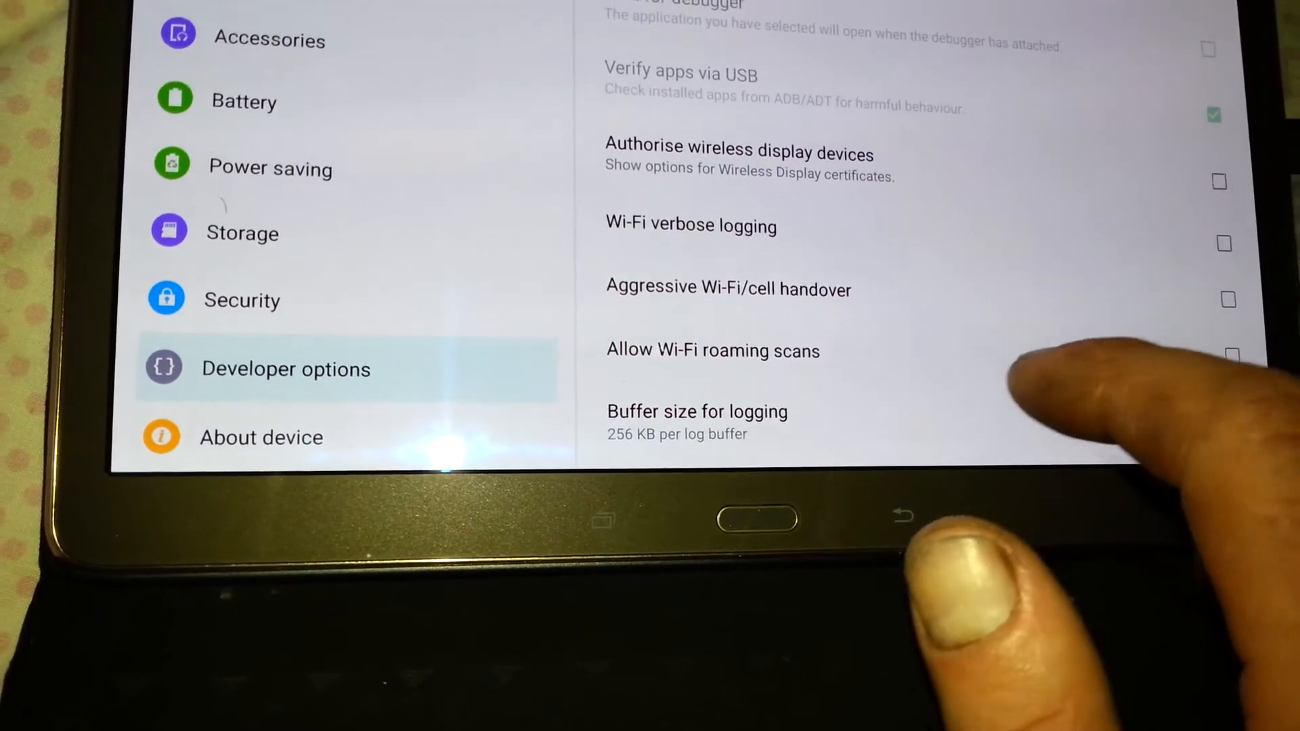
scroll("down", 3)
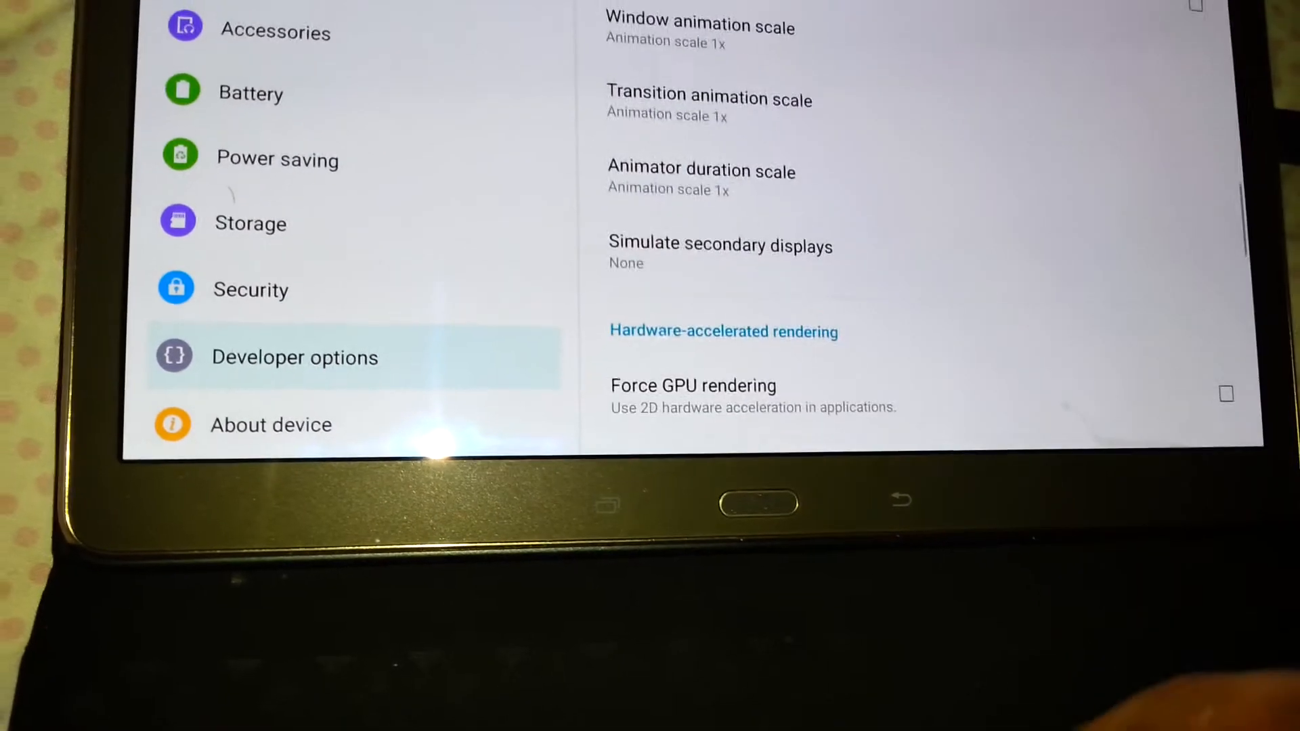
scroll("down", 3)
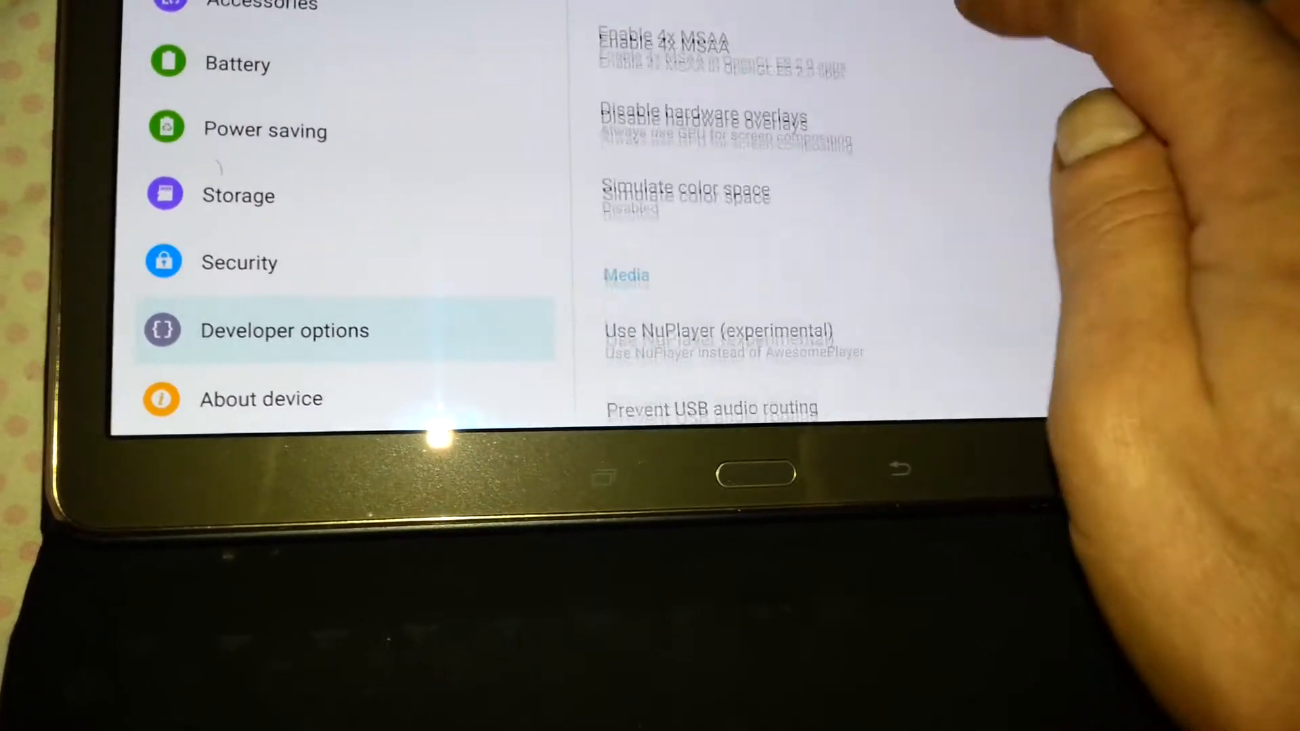
scroll("down", 3)
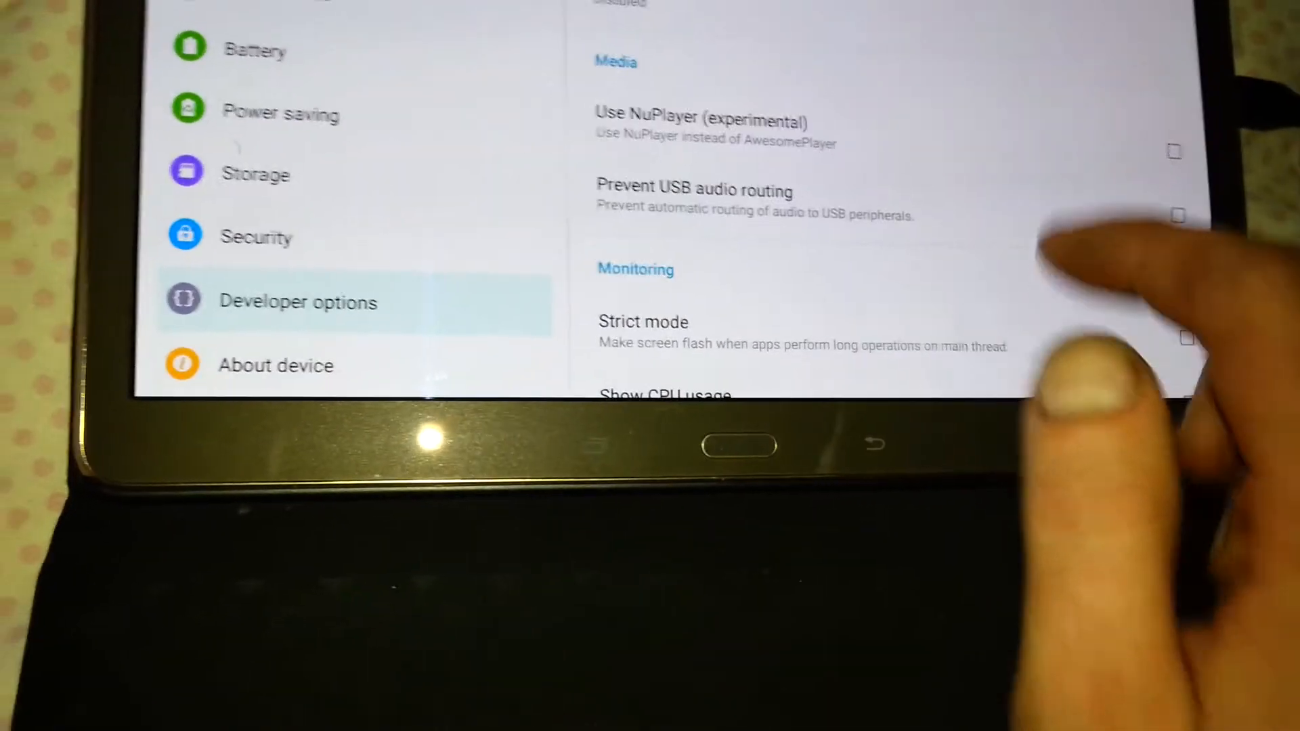